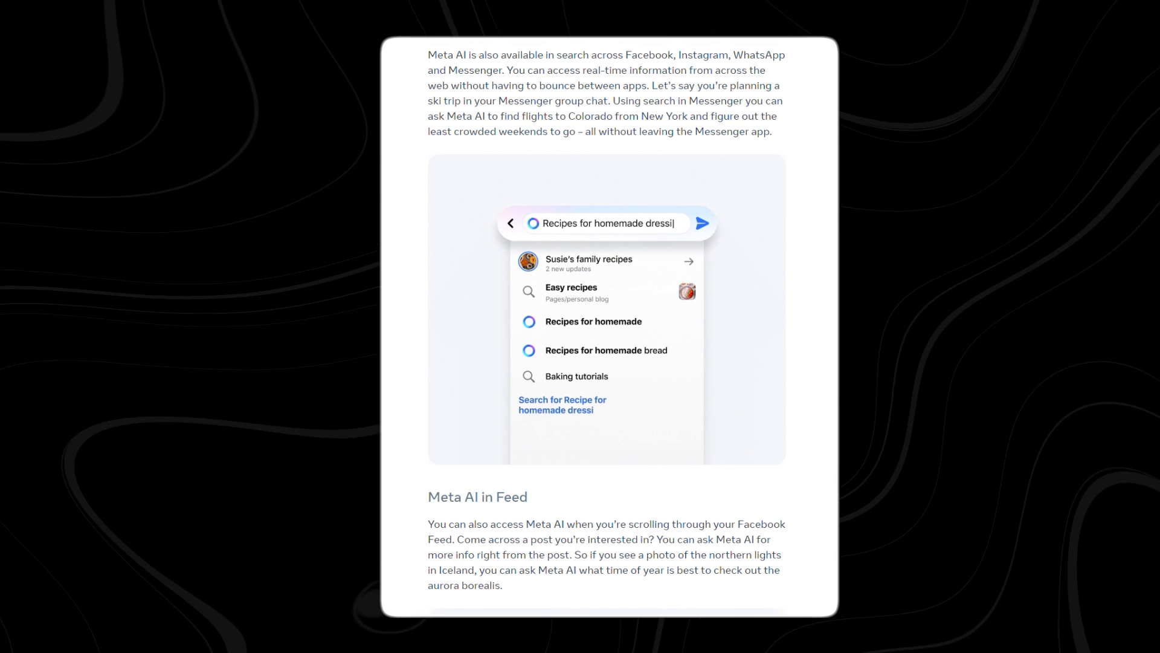
Step: Complete the Meta AI search query to 'Recipes for homemade dressing' in the screenshot
type("ng")
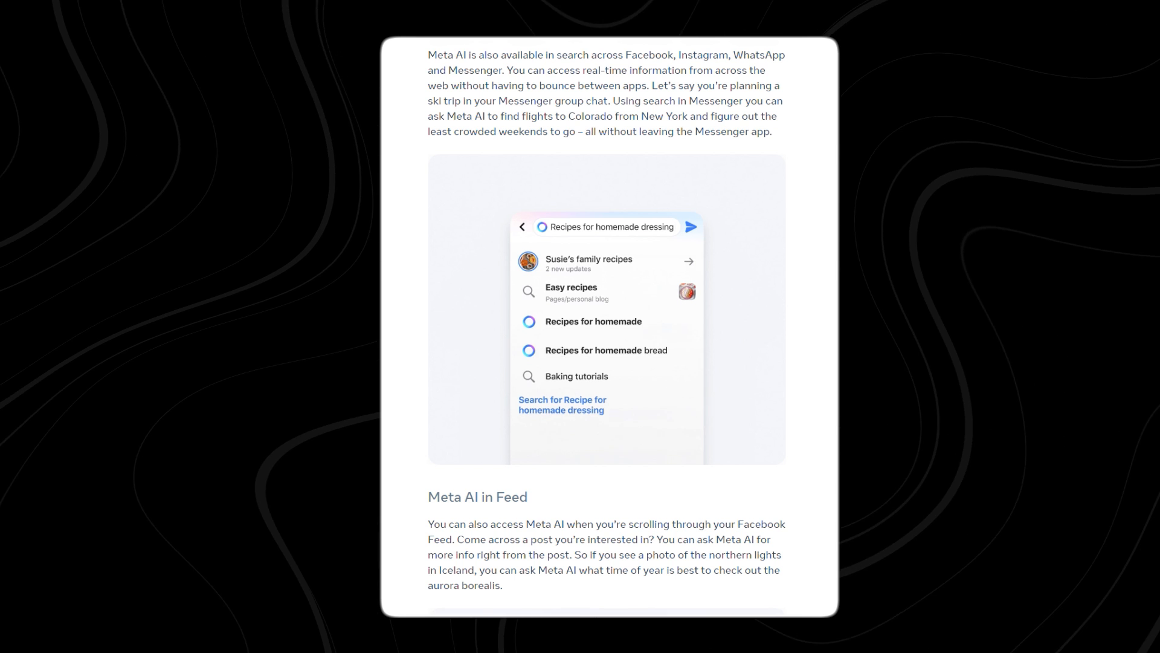
left_click(690, 226)
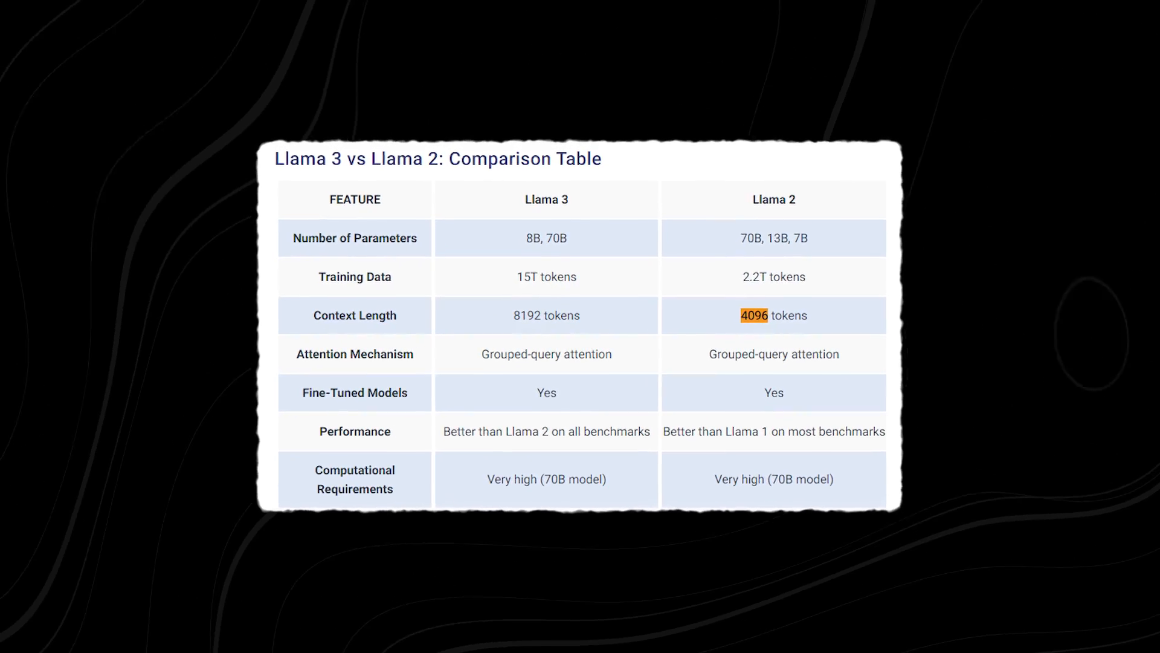
Step: Scroll the comparison table to the Context Length row showing Llama 2's 4096 tokens
scroll("down", 3)
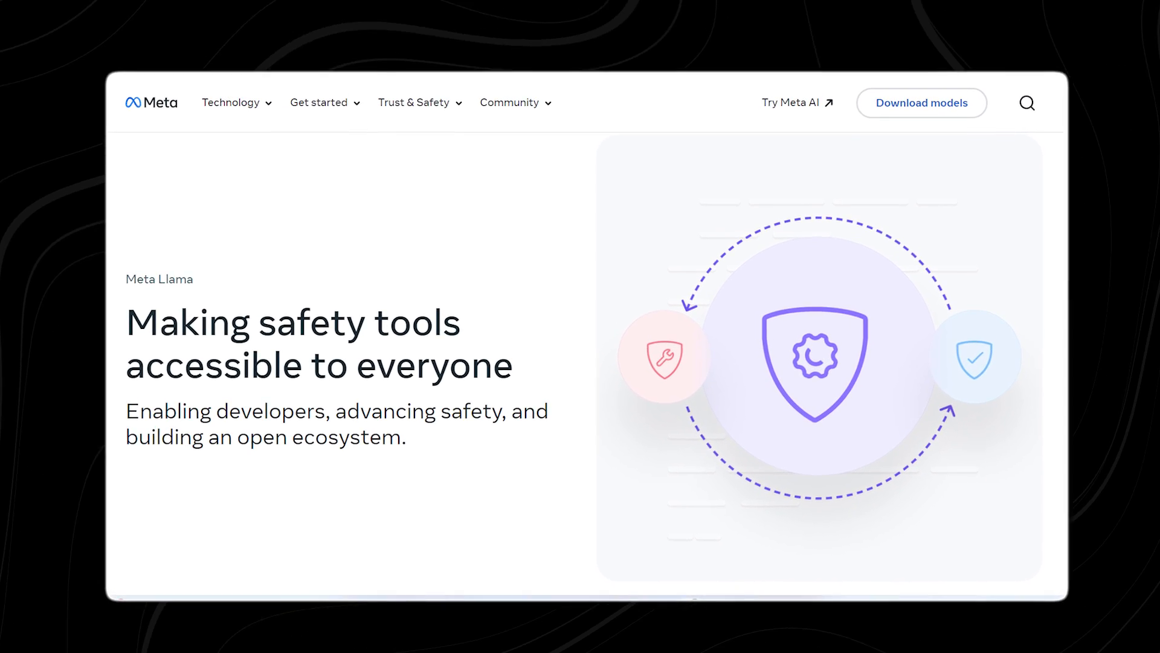
Step: Scroll down the Meta Llama safety tools page in the video
scroll("down", 3)
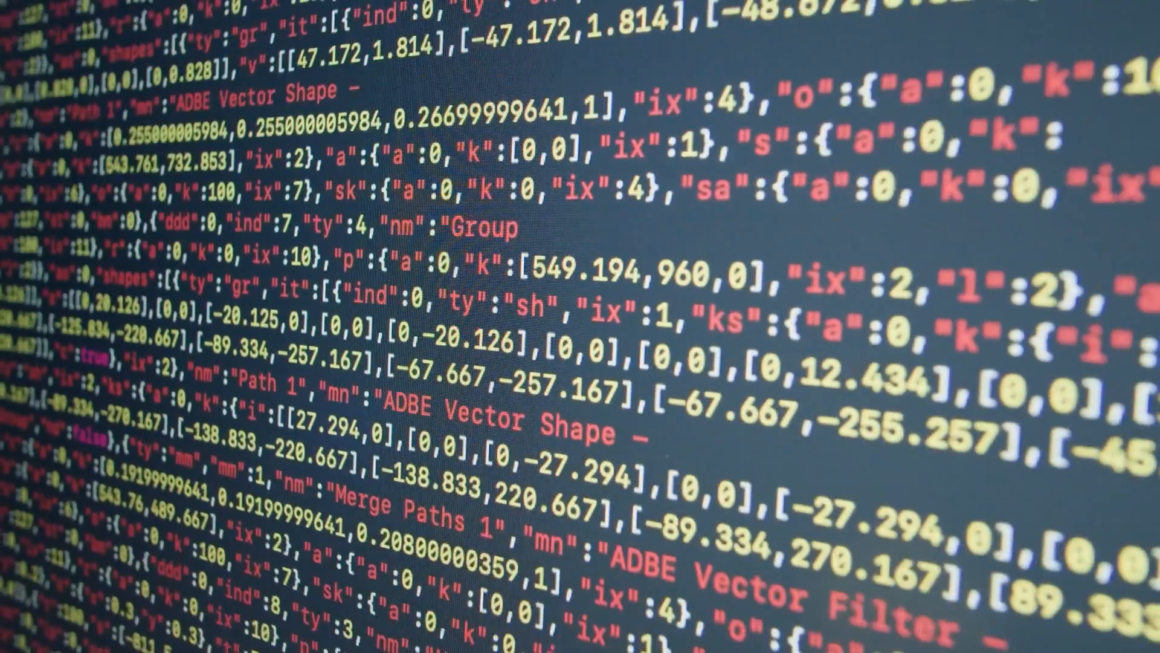
Step: Scroll the stock footage of JSON code toward the 'cross' shape entries
scroll("down", 3)
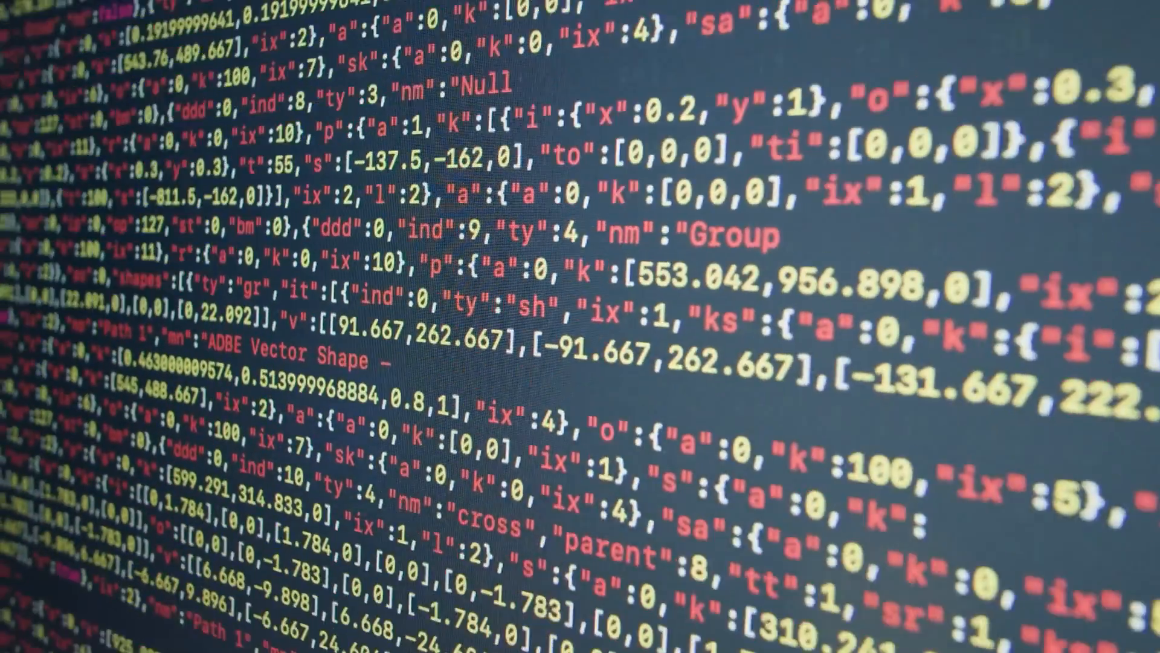